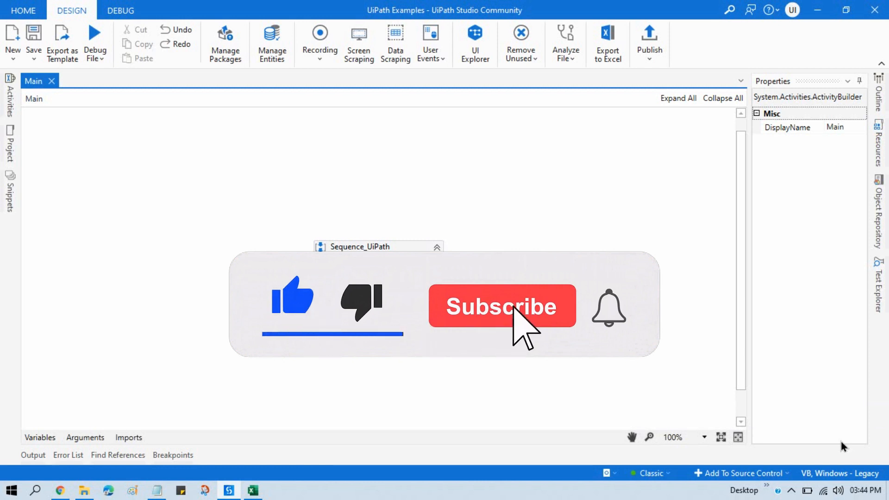
{"action": "left_click", "coordinate": [501, 306]}
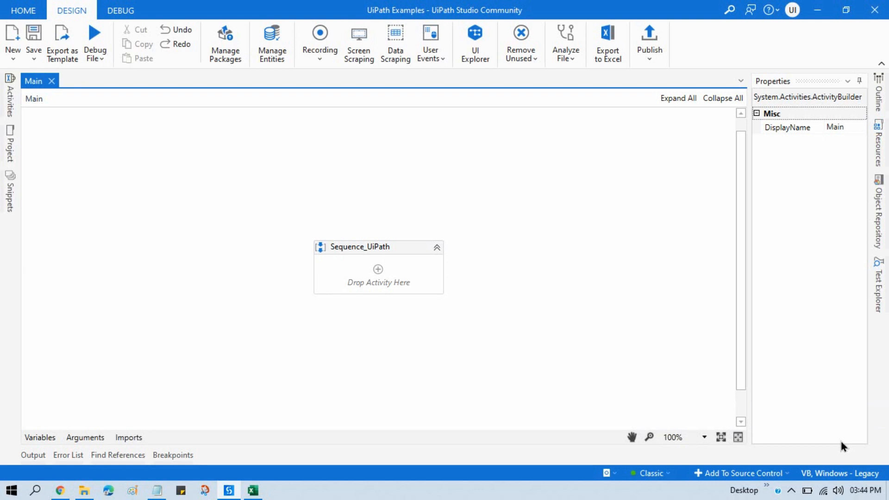
{"action": "mouse_move", "coordinate": [253, 490]}
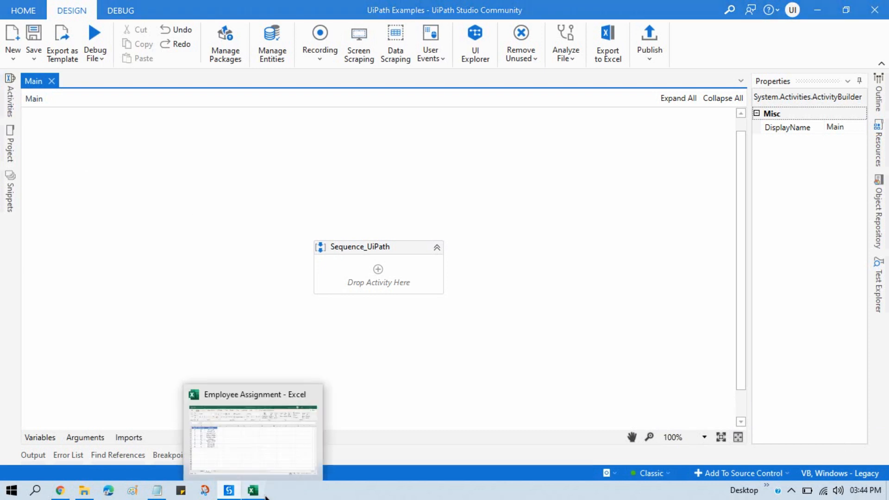
{"action": "left_click", "coordinate": [252, 490]}
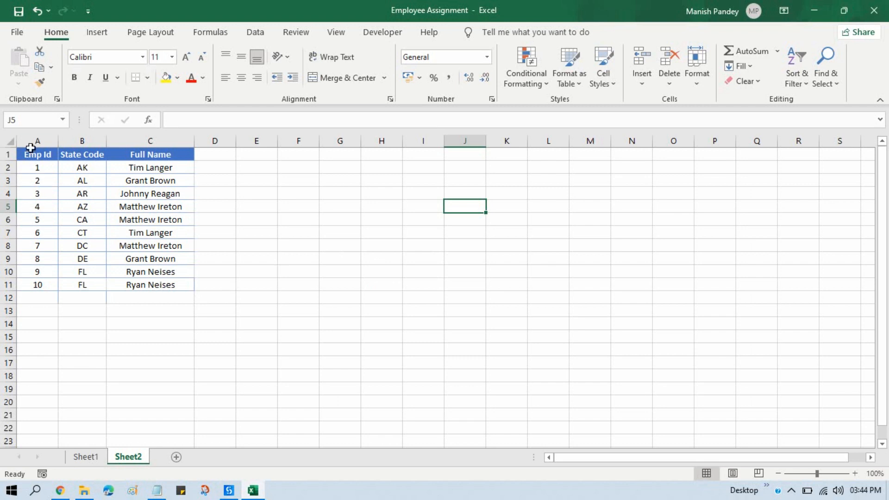
{"action": "left_click_drag", "start_coordinate": [37, 154], "coordinate": [38, 233]}
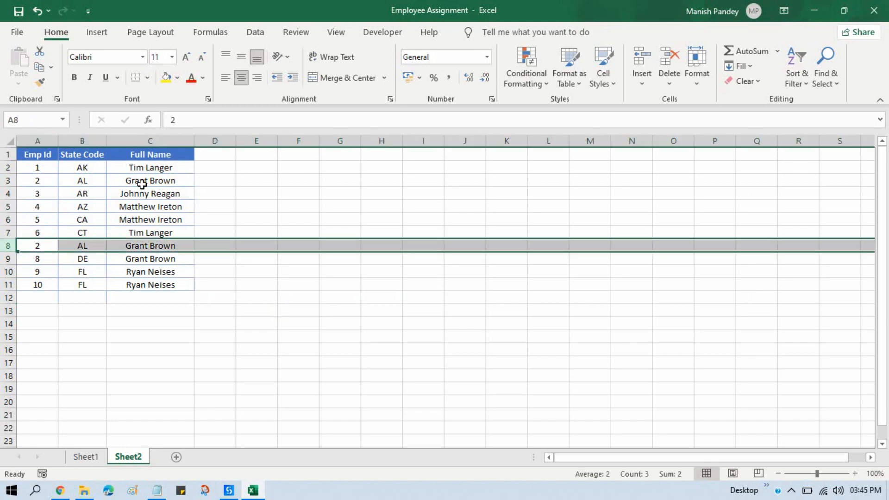
{"action": "mouse_move", "coordinate": [112, 285]}
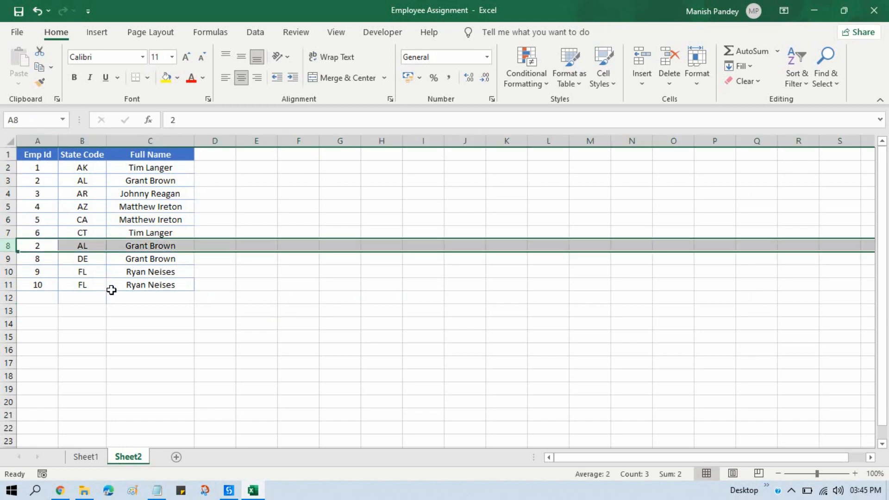
{"action": "left_click", "coordinate": [149, 285]}
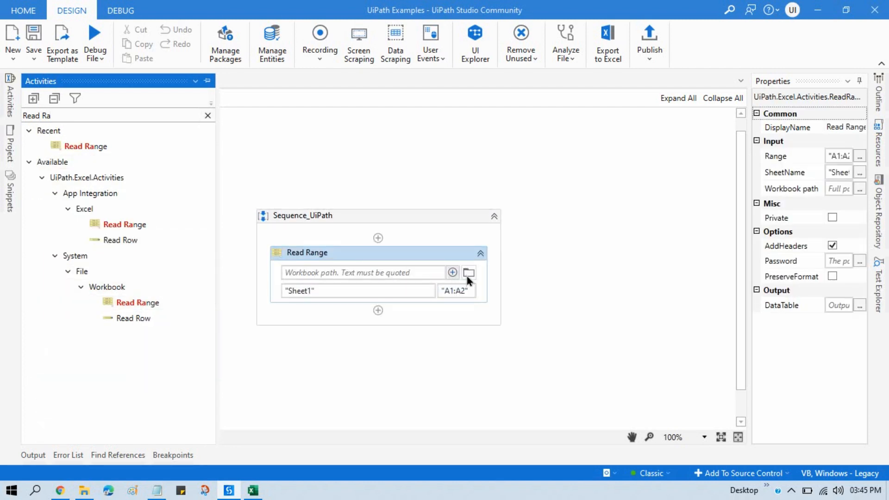
Browse to Employee Assignment as the Read Range activity's workbook
{"action": "left_click", "coordinate": [468, 273]}
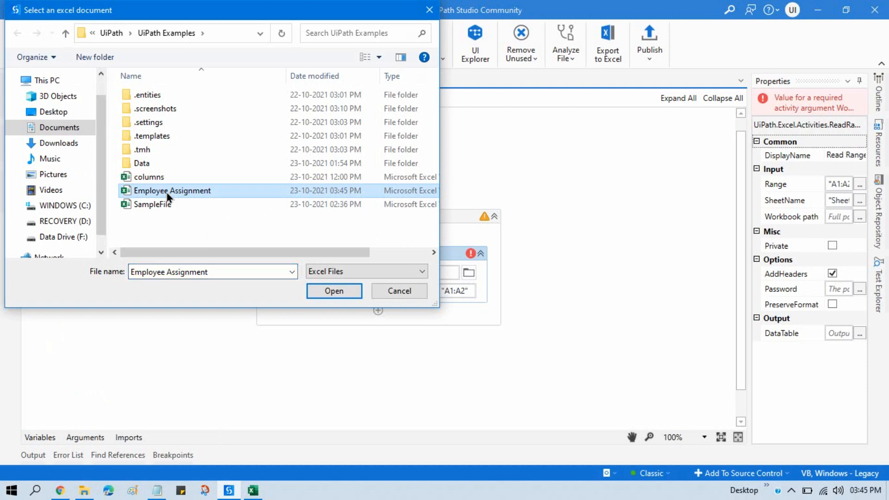
{"action": "left_click", "coordinate": [334, 291]}
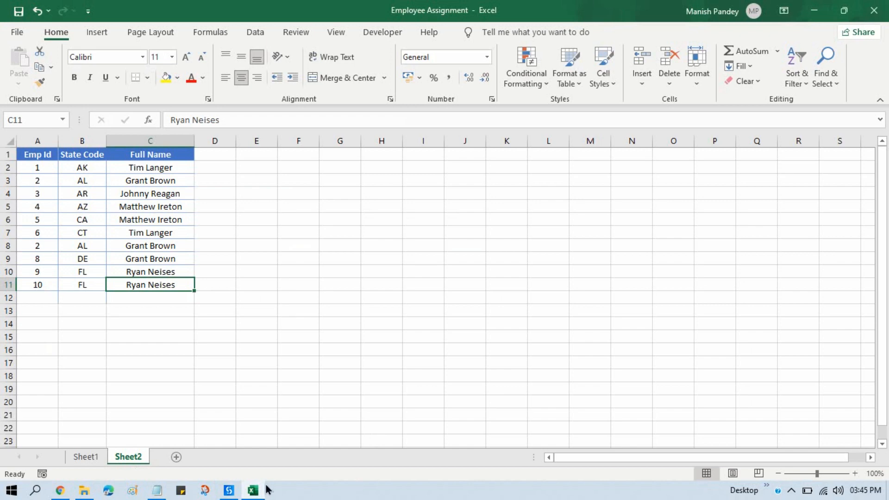
{"action": "left_click", "coordinate": [230, 491]}
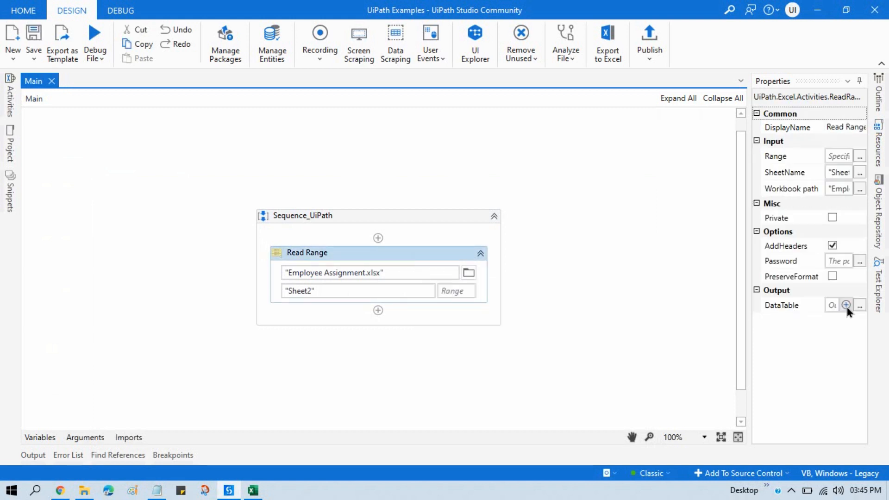
Set Read Range's Output DataTable to a new variable EmpDT
{"action": "left_click", "coordinate": [861, 305]}
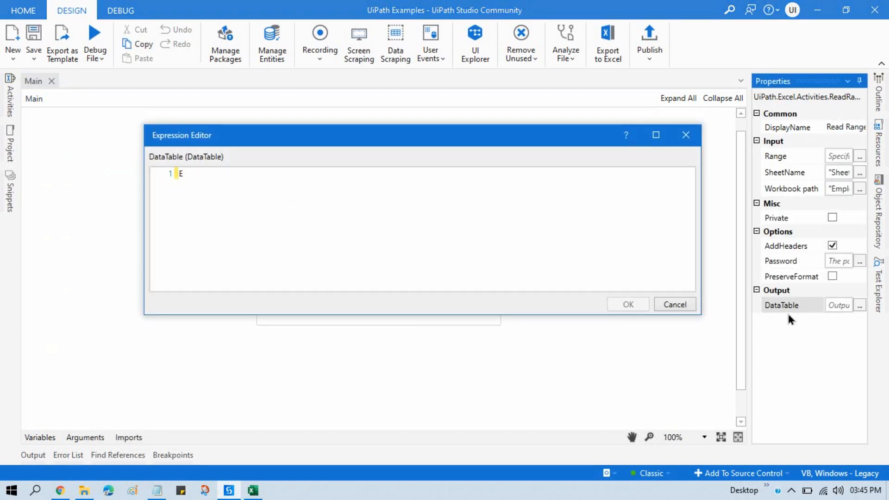
{"action": "type", "text": "mpDT"}
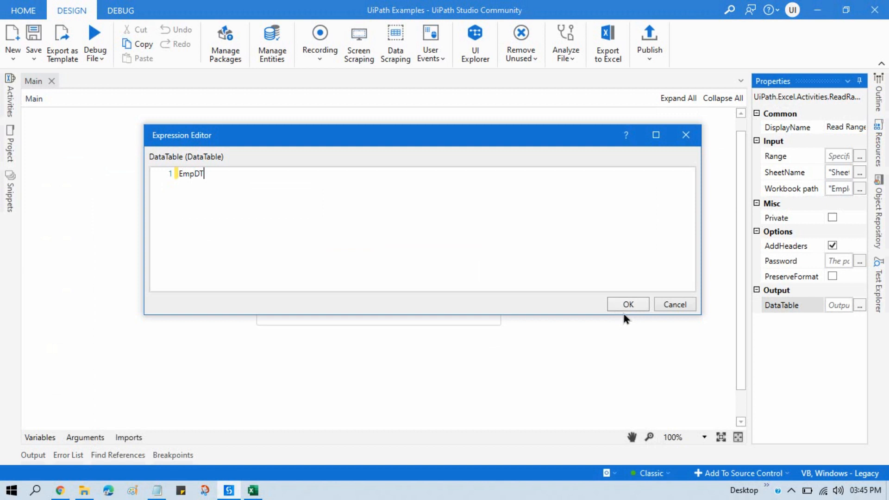
{"action": "left_click", "coordinate": [627, 305]}
{"action": "type", "text": "Remove"}
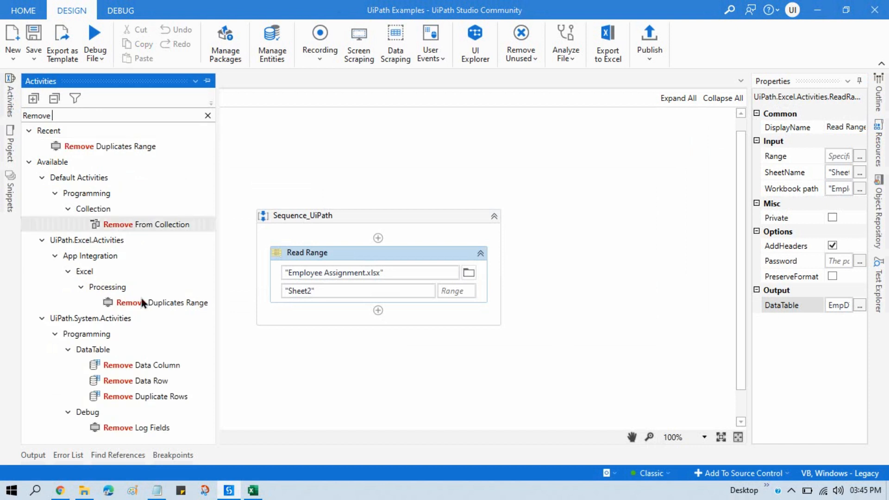
{"action": "mouse_move", "coordinate": [144, 396]}
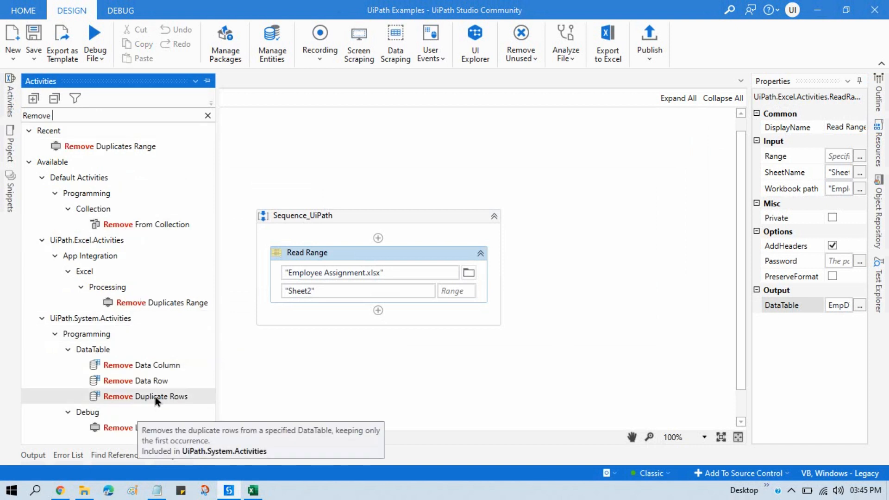
{"action": "mouse_move", "coordinate": [93, 352]}
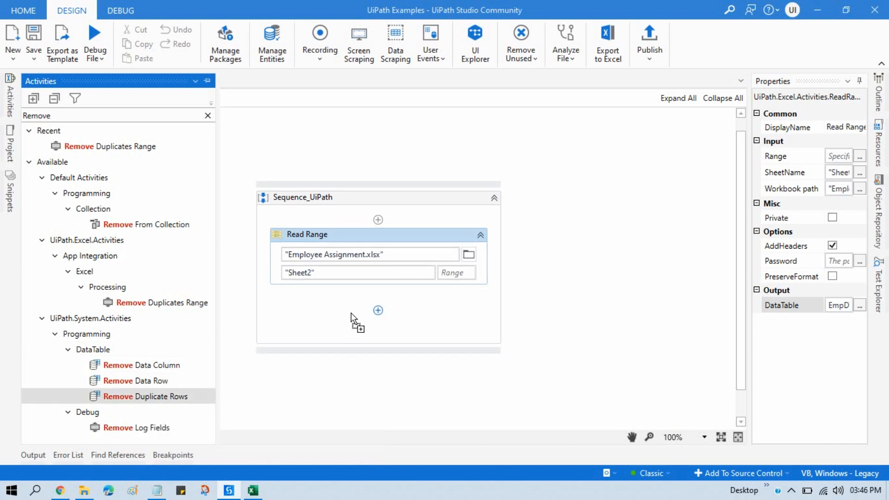
Add Remove Duplicate Rows after Read Range, using EmpDT as both input and output
{"action": "left_click_drag", "start_coordinate": [145, 396], "coordinate": [378, 311]}
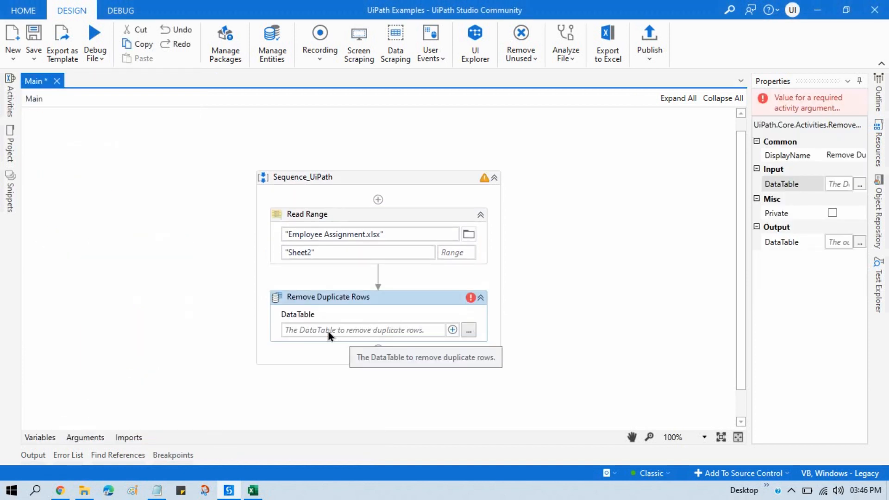
{"action": "mouse_move", "coordinate": [411, 234]}
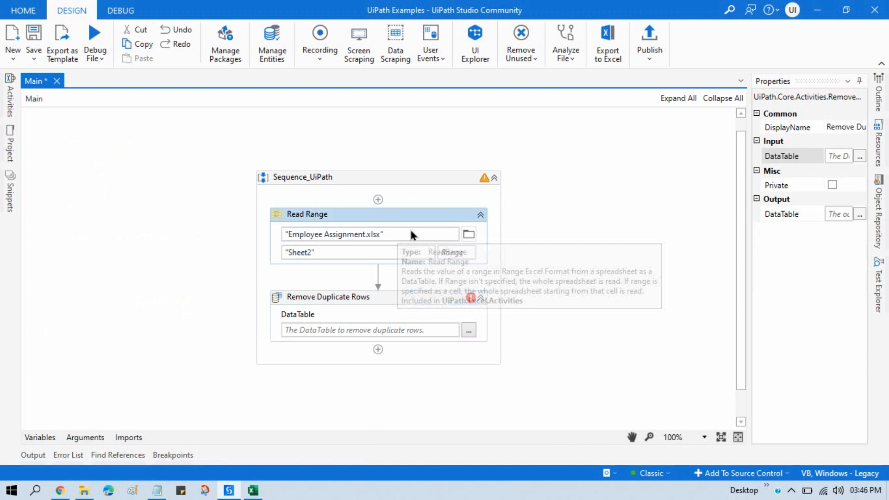
{"action": "left_click", "coordinate": [306, 214]}
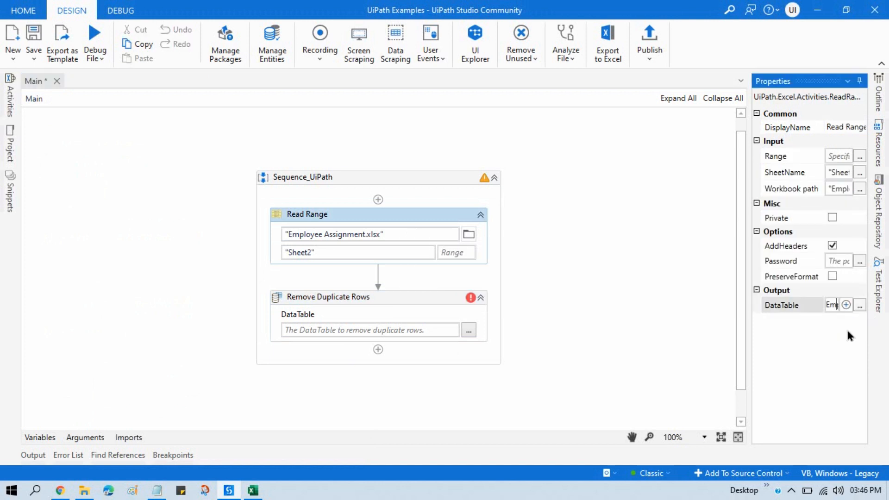
{"action": "left_click", "coordinate": [363, 330]}
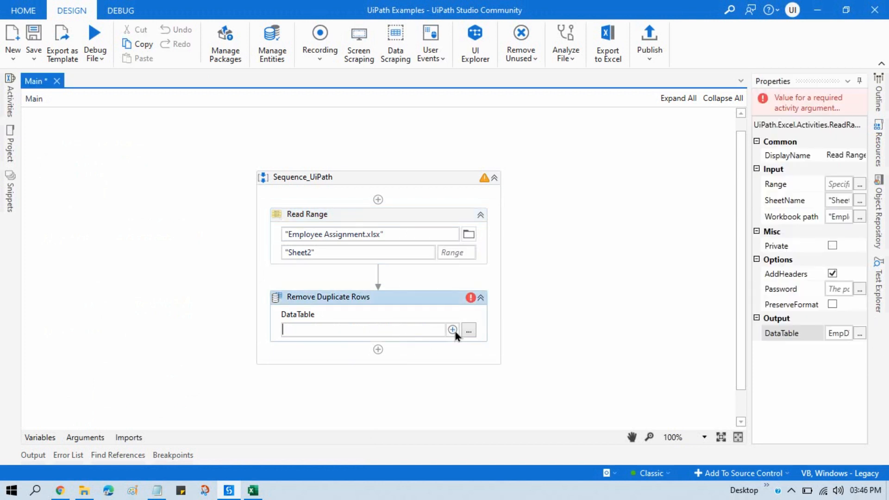
{"action": "type", "text": "EmpDT"}
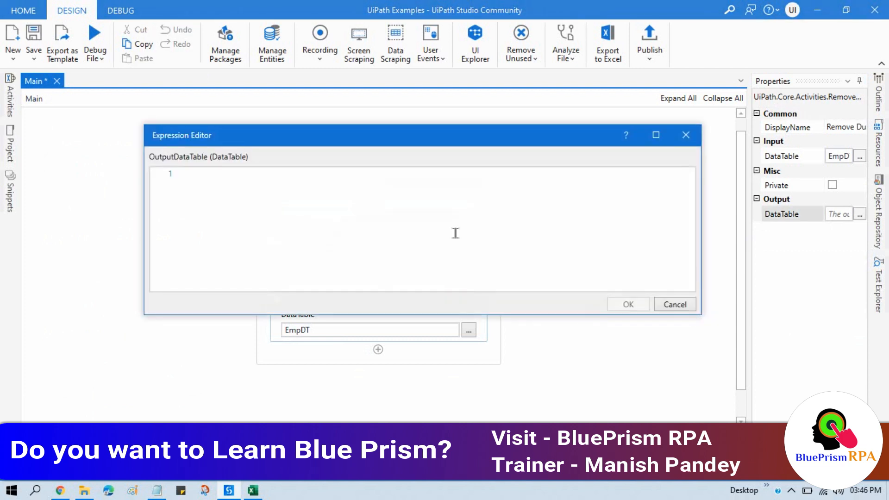
{"action": "type", "text": "Emp"}
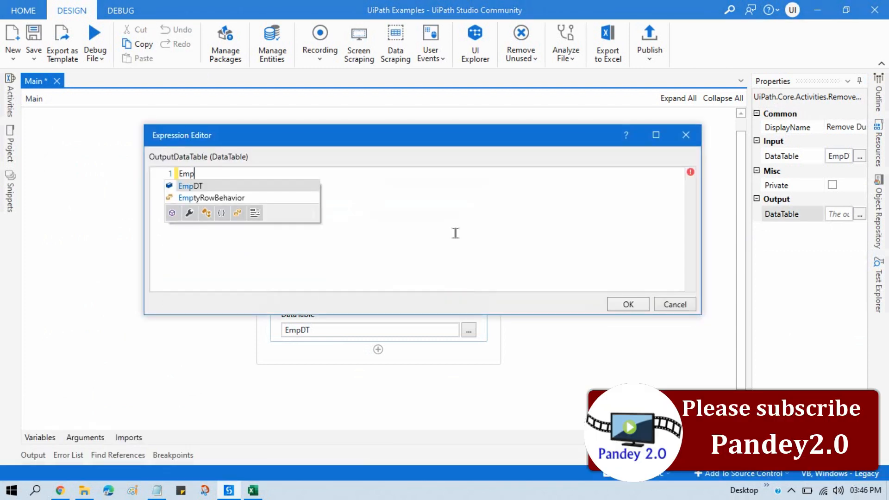
{"action": "left_click", "coordinate": [627, 304]}
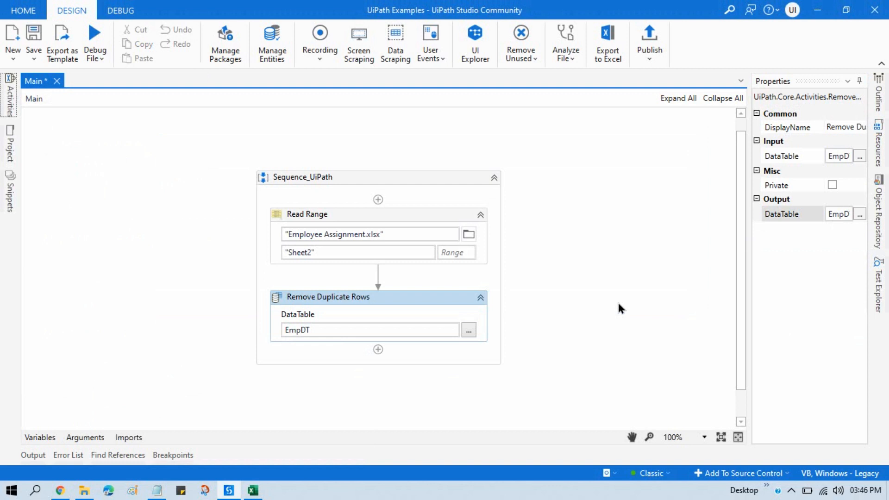
{"action": "left_click", "coordinate": [33, 43]}
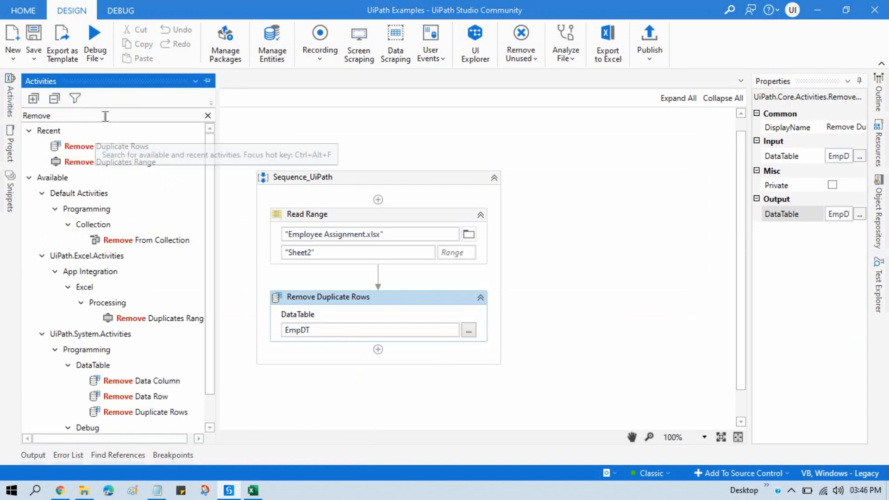
Add Write Range writing EmpDT to Employee Assignment.xlsx, Sheet2, starting at F1
{"action": "type", "text": "Write"}
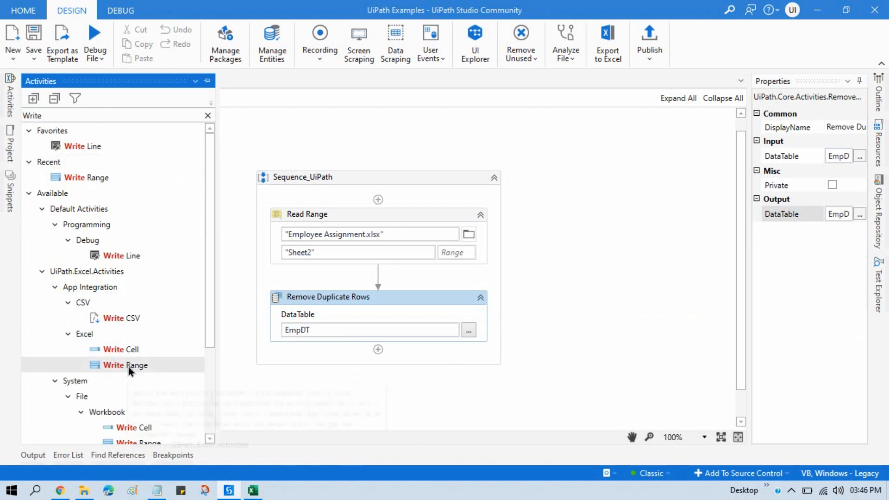
{"action": "scroll", "scroll_direction": "down", "scroll_amount": 3}
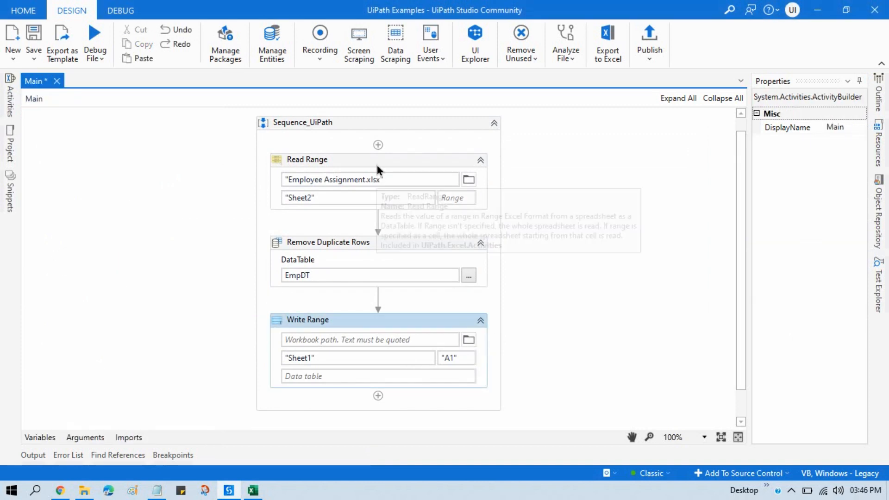
{"action": "left_click", "coordinate": [363, 339]}
{"action": "type", "text": "\"Employee Assignment.xlsx"}
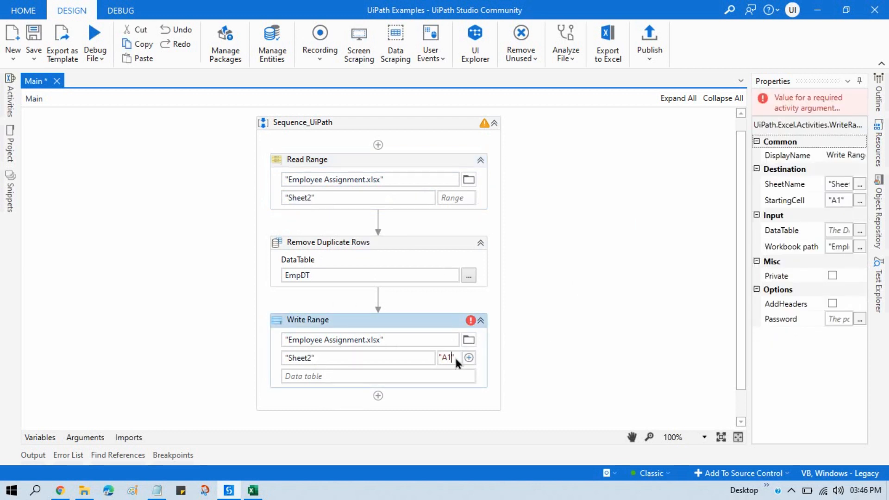
{"action": "type", "text": "F1\""}
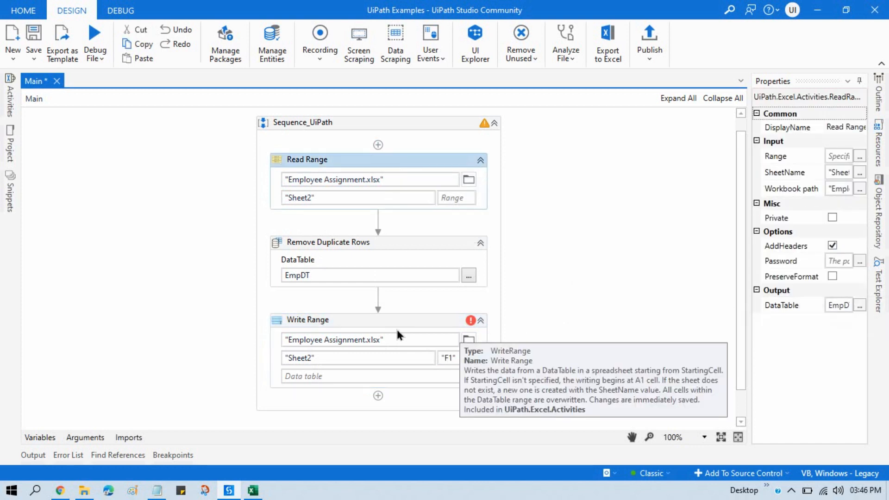
{"action": "left_click", "coordinate": [308, 319]}
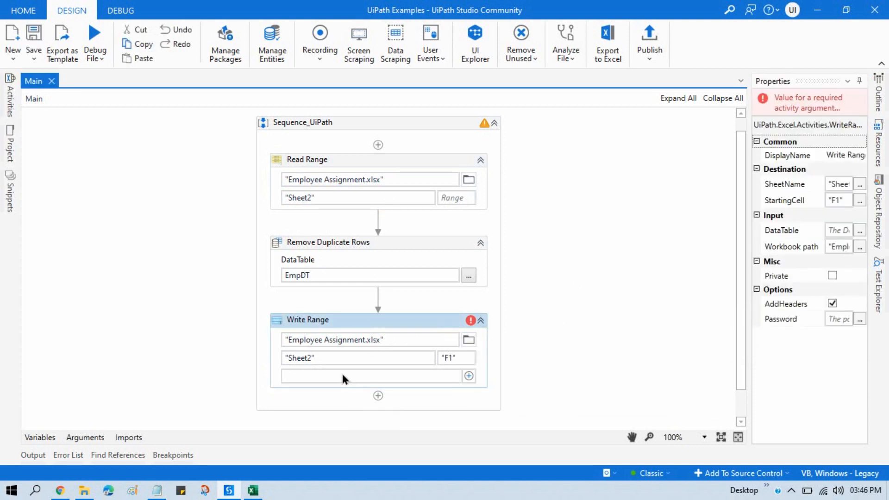
{"action": "type", "text": "EmpDT"}
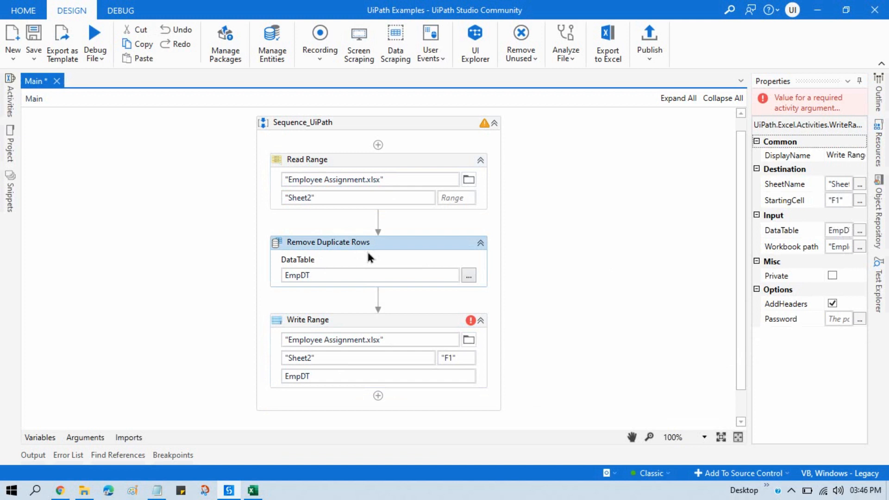
{"action": "left_click", "coordinate": [328, 242]}
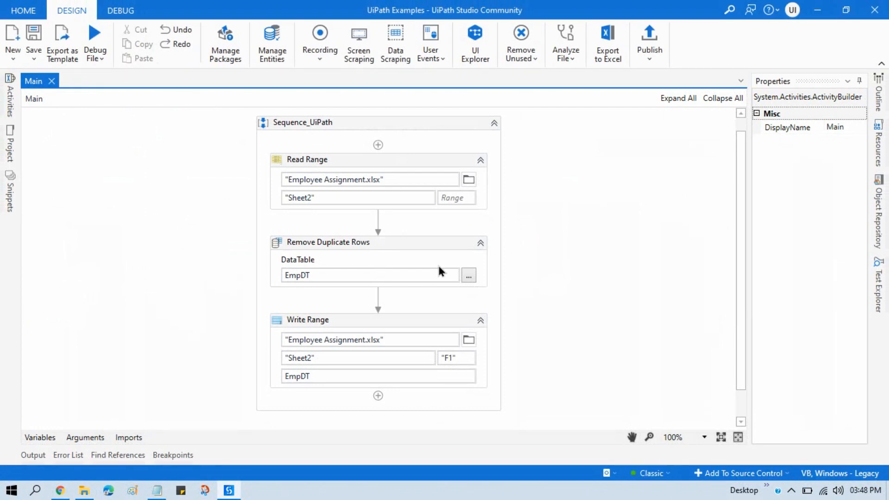
{"action": "mouse_move", "coordinate": [132, 490]}
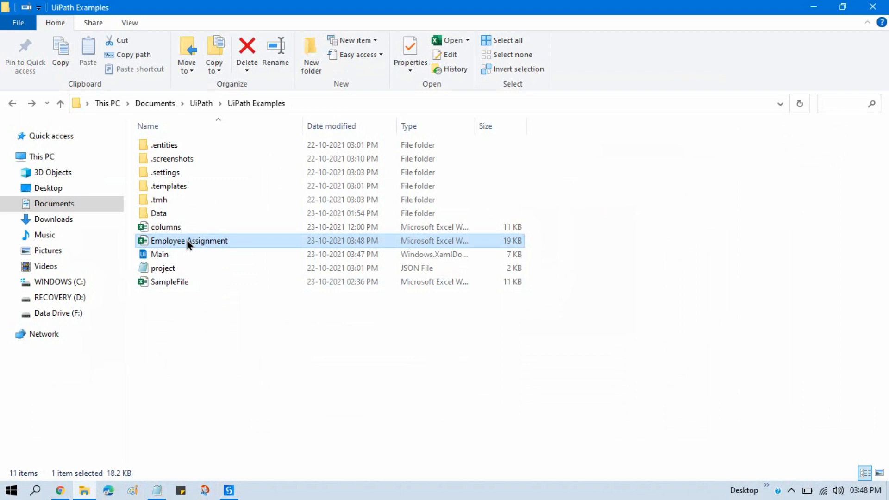
Open Employee Assignment from the UiPath Examples folder to check the de-duplicated output
{"action": "double_click", "coordinate": [189, 241]}
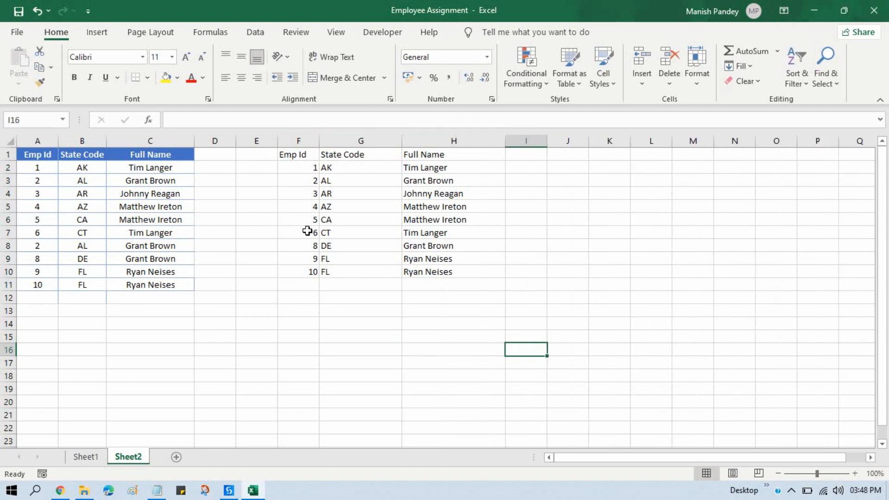
{"action": "mouse_move", "coordinate": [344, 260]}
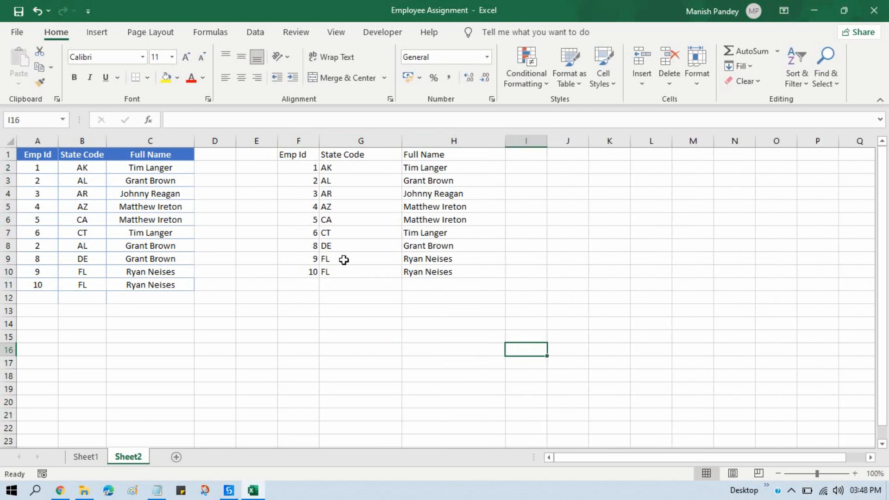
{"action": "left_click", "coordinate": [38, 246]}
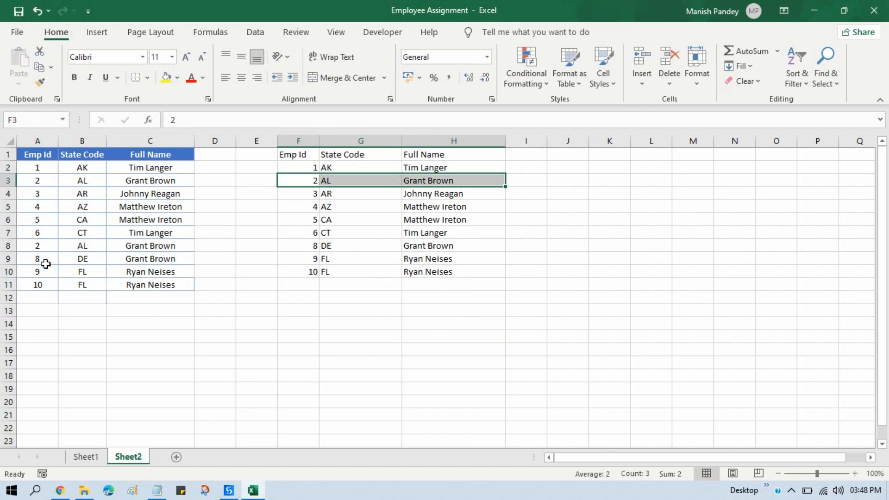
{"action": "left_click", "coordinate": [360, 324]}
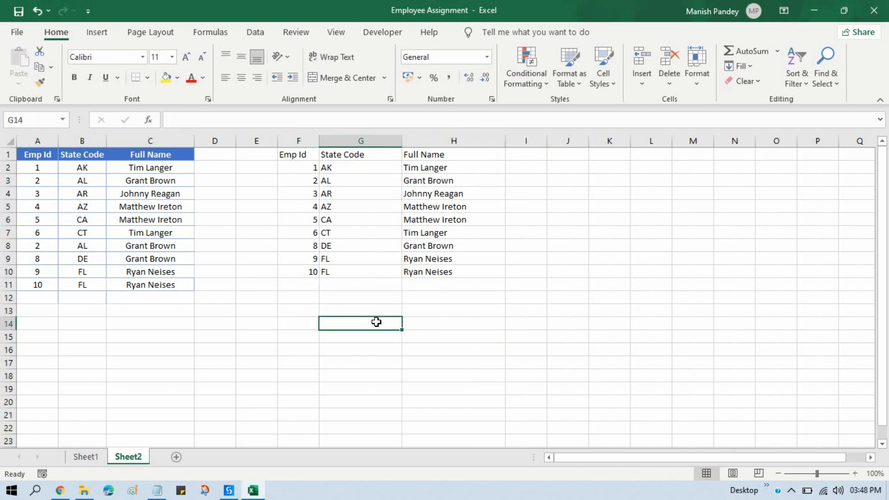
{"action": "mouse_move", "coordinate": [431, 303]}
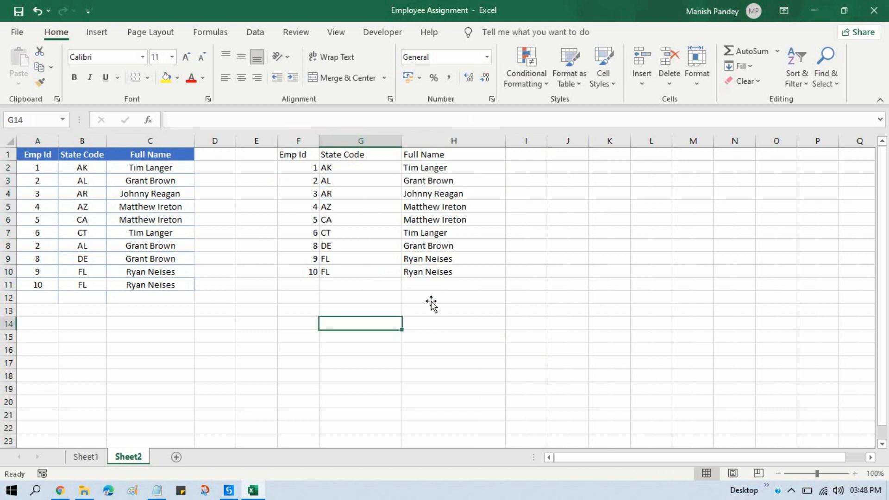
{"action": "mouse_move", "coordinate": [354, 356]}
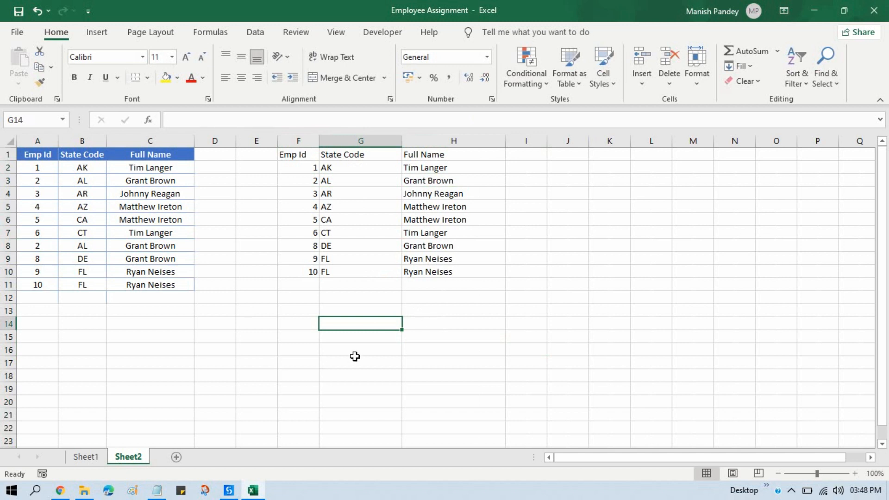
{"action": "mouse_move", "coordinate": [493, 335]}
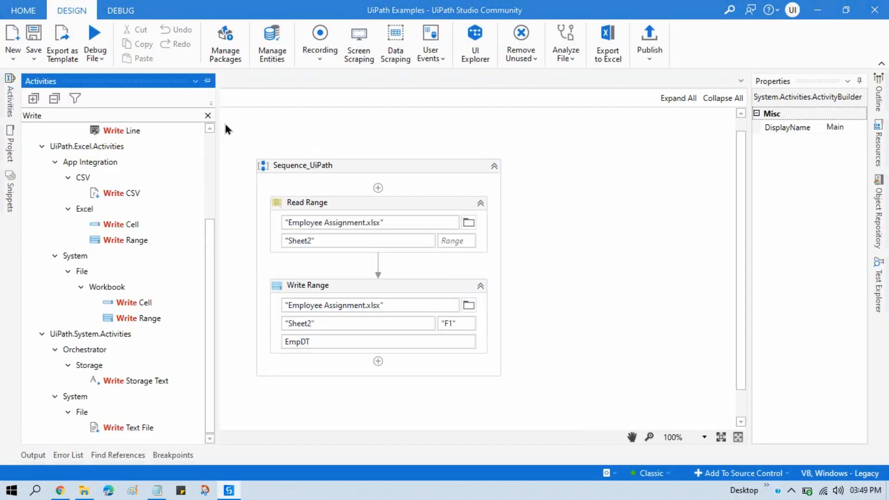
Replace Remove Duplicate Rows with an Assign activity whose To field is EmpDT
{"action": "type", "text": "Ass"}
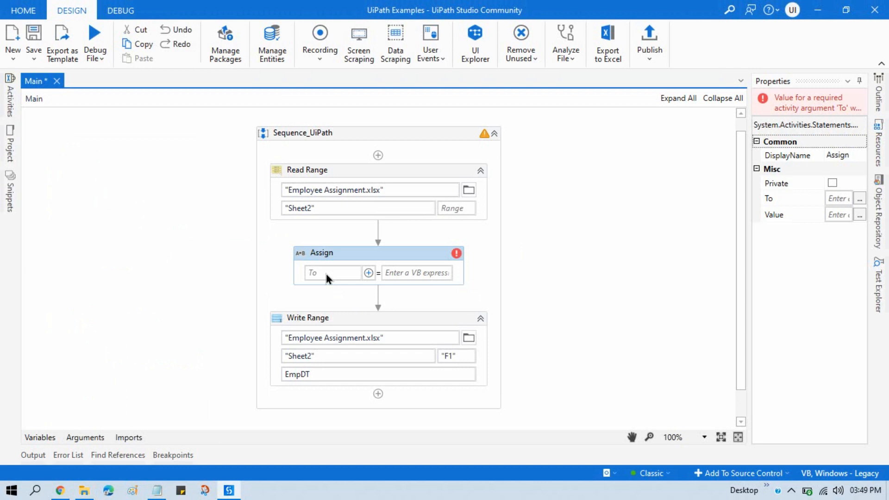
{"action": "type", "text": "EmpDT."}
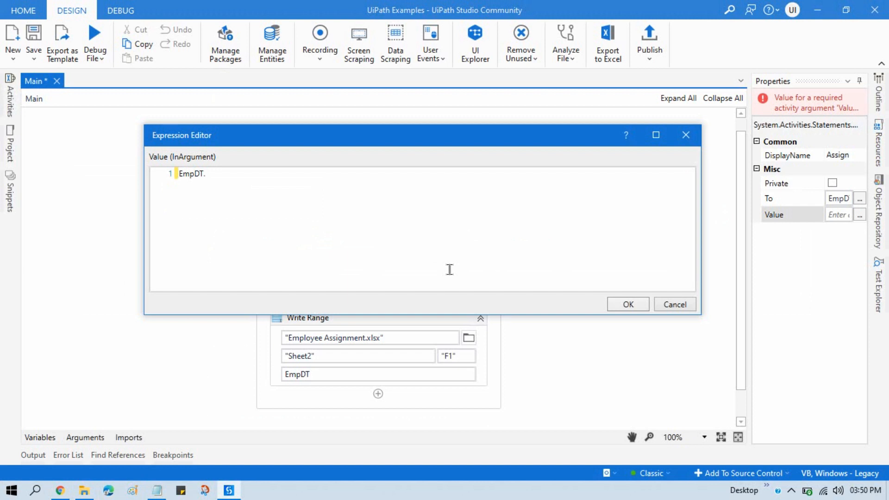
Enter EmpDT.DefaultView.ToTable(True) as the Assign value expression
{"action": "type", "text": "DefaultView"}
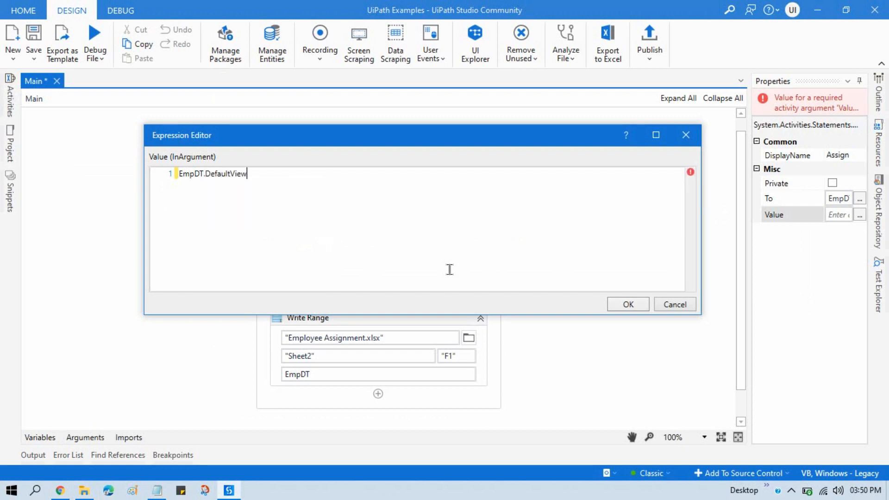
{"action": "type", "text": ".ToTable"}
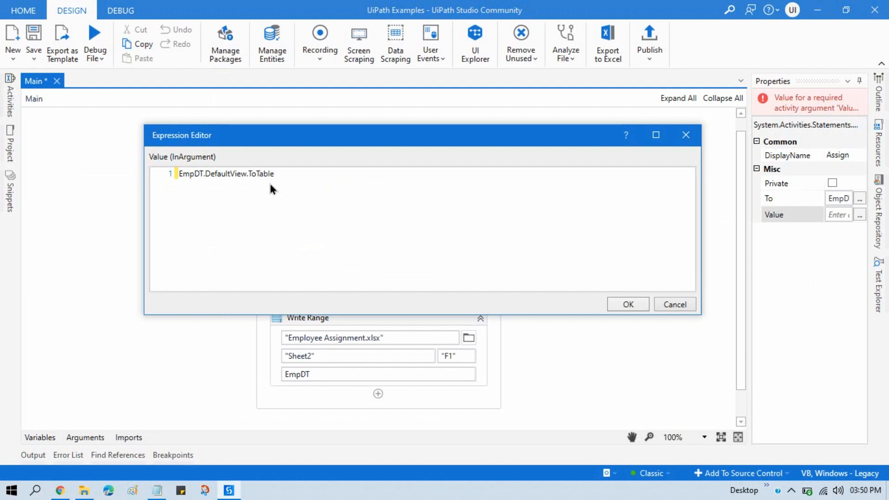
{"action": "type", "text": "(T"}
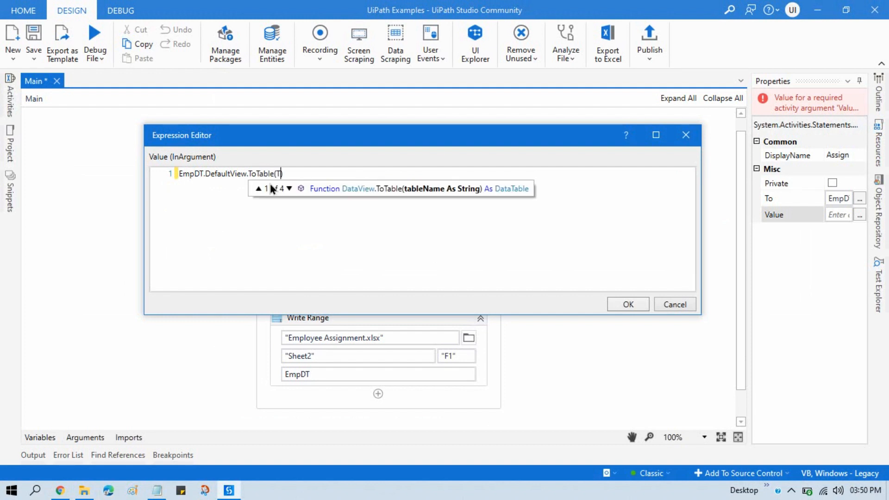
{"action": "type", "text": "rue"}
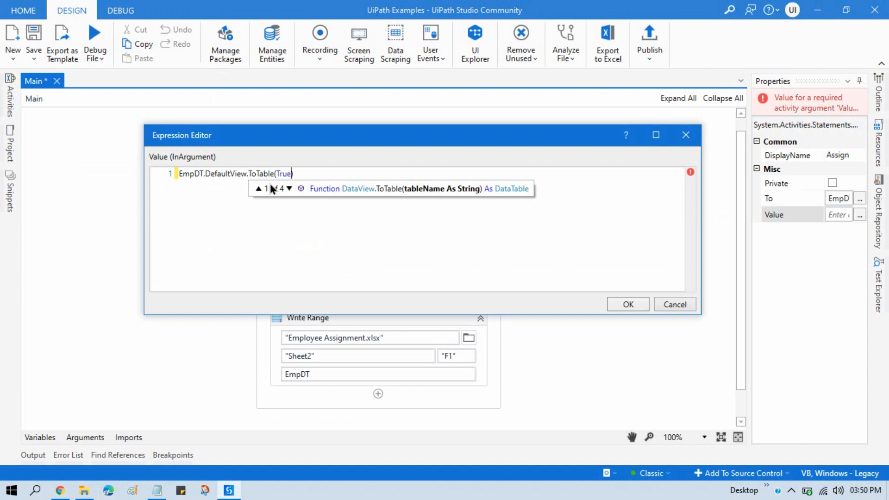
{"action": "left_click", "coordinate": [346, 215]}
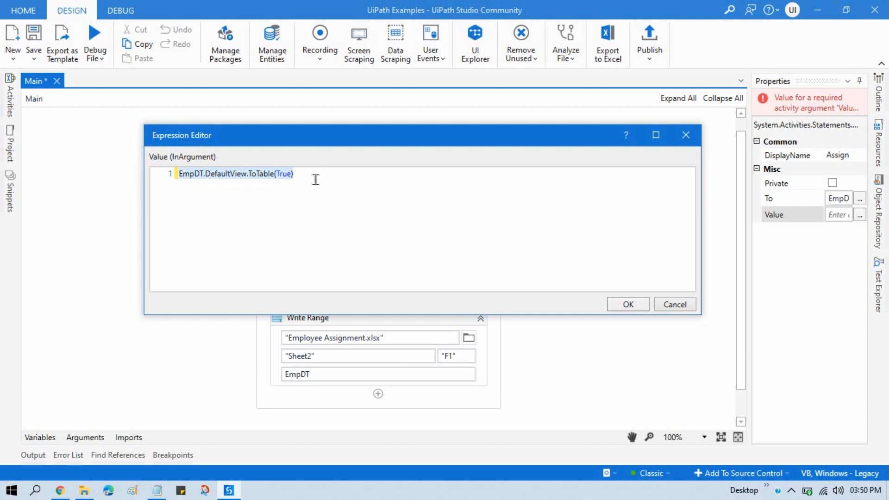
{"action": "left_click", "coordinate": [628, 304]}
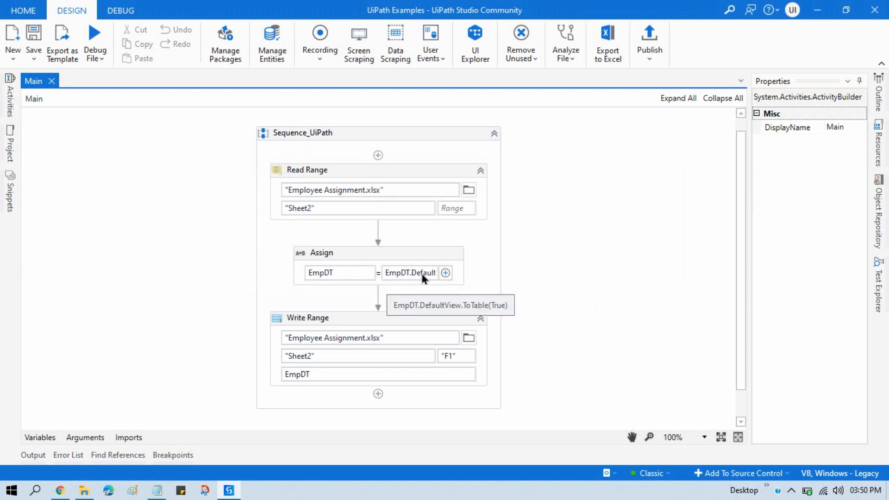
{"action": "mouse_move", "coordinate": [420, 278]}
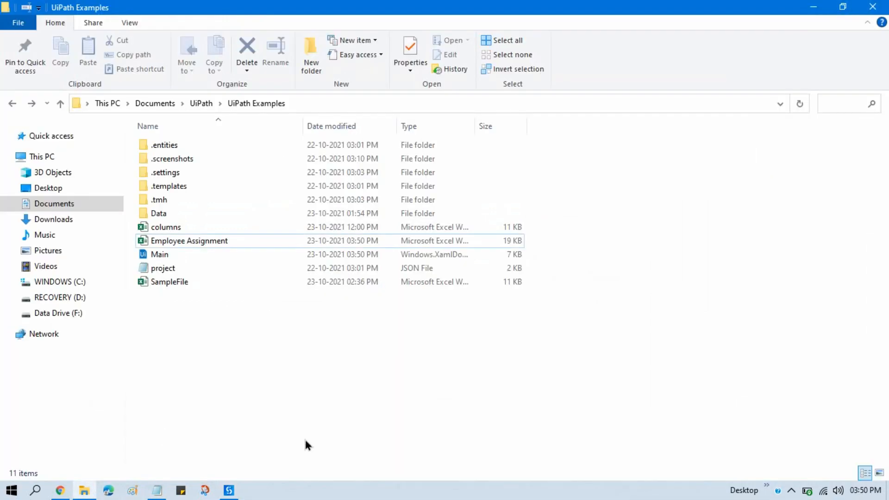
Reopen Employee Assignment from File Explorer to verify the nine unique records
{"action": "double_click", "coordinate": [189, 240]}
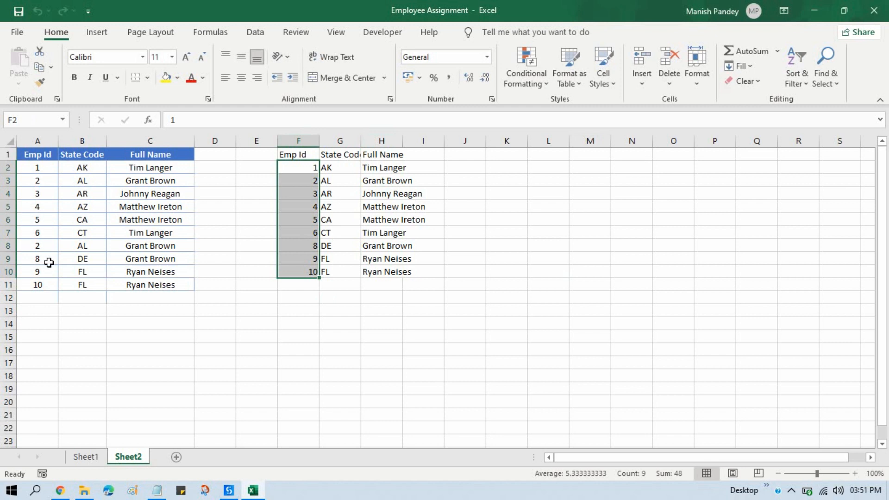
{"action": "left_click", "coordinate": [37, 245]}
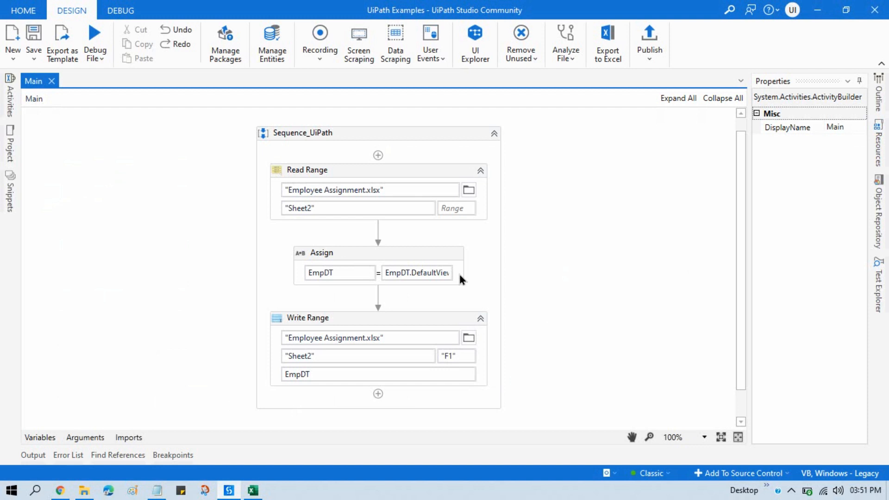
{"action": "mouse_move", "coordinate": [664, 329]}
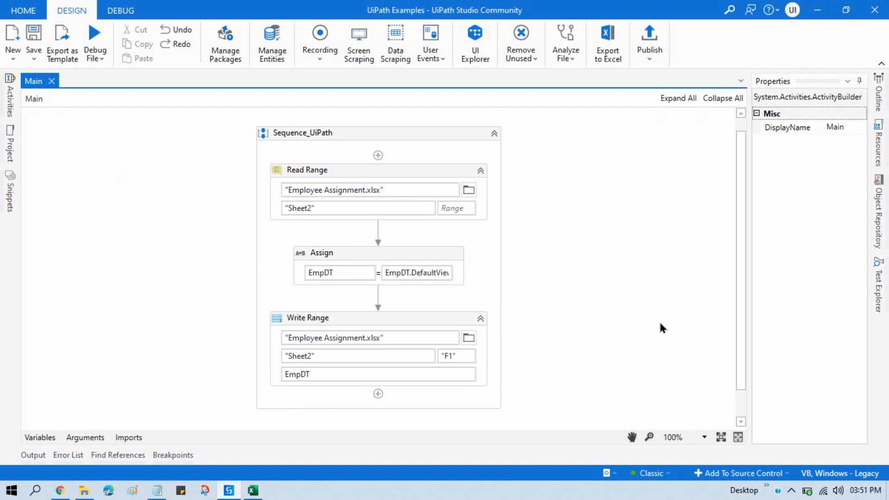
{"action": "mouse_move", "coordinate": [308, 318]}
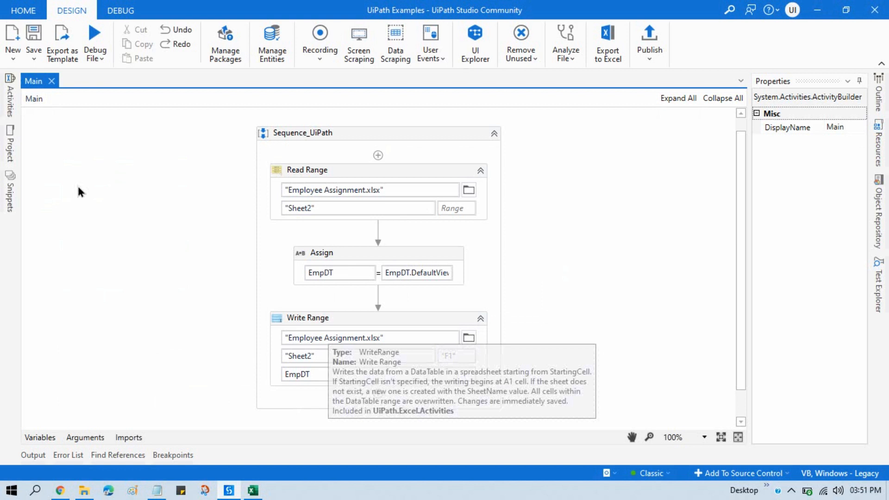
{"action": "mouse_move", "coordinate": [410, 273]}
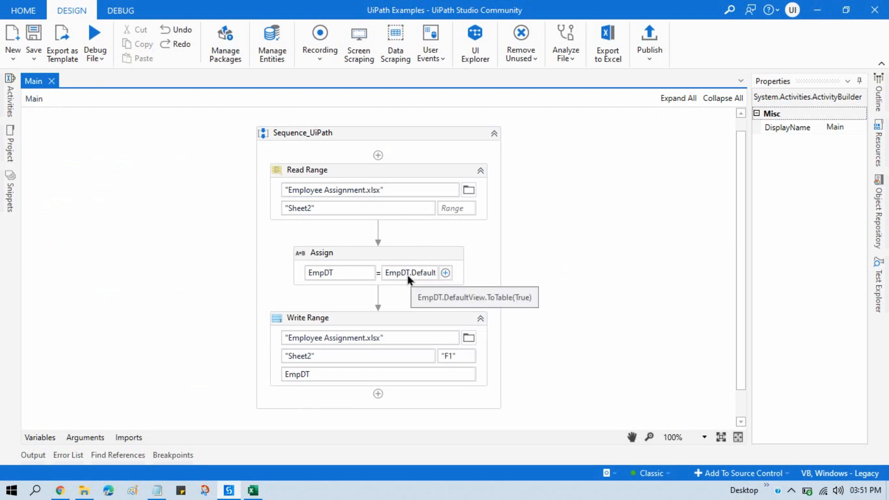